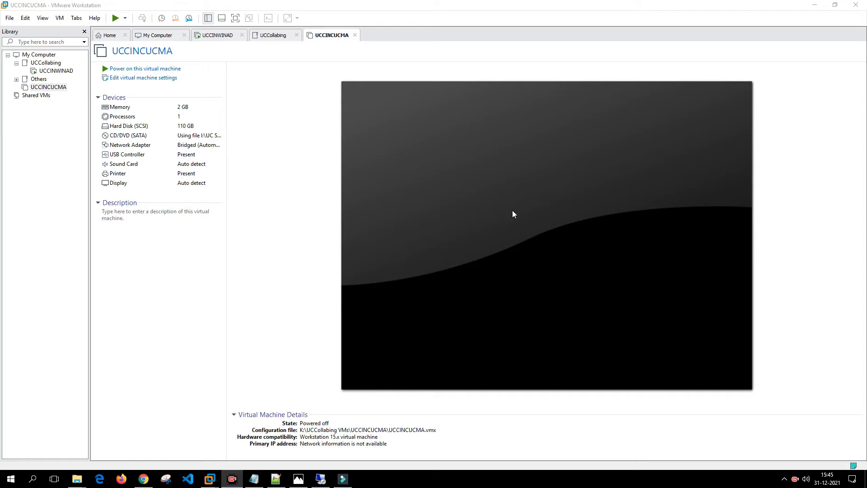
pyautogui.moveTo(491, 212)
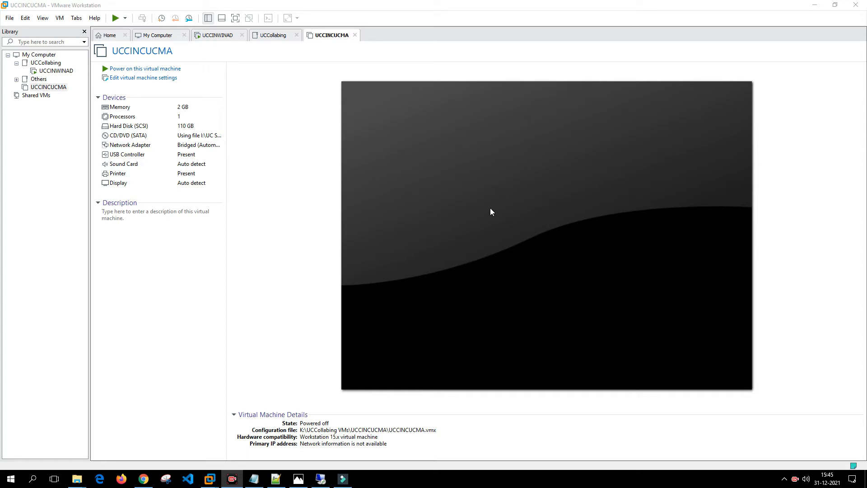
pyautogui.moveTo(235, 115)
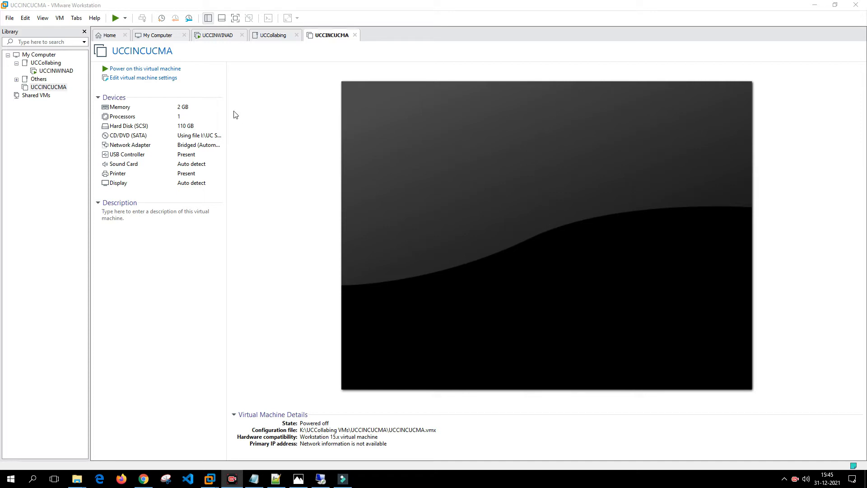
# Set the VM's CD/DVD (SATA) drive to the 10.5.1 Bootable_UCSInstall ISO and save the settings
pyautogui.click(144, 78)
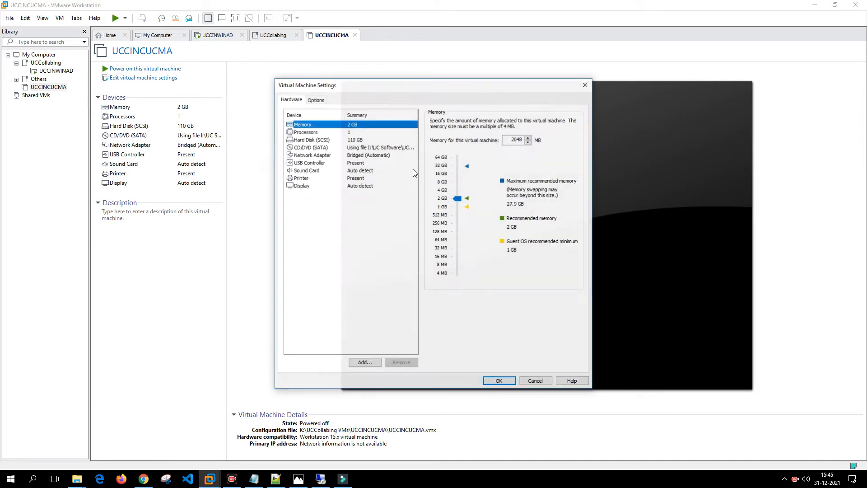
pyautogui.click(309, 146)
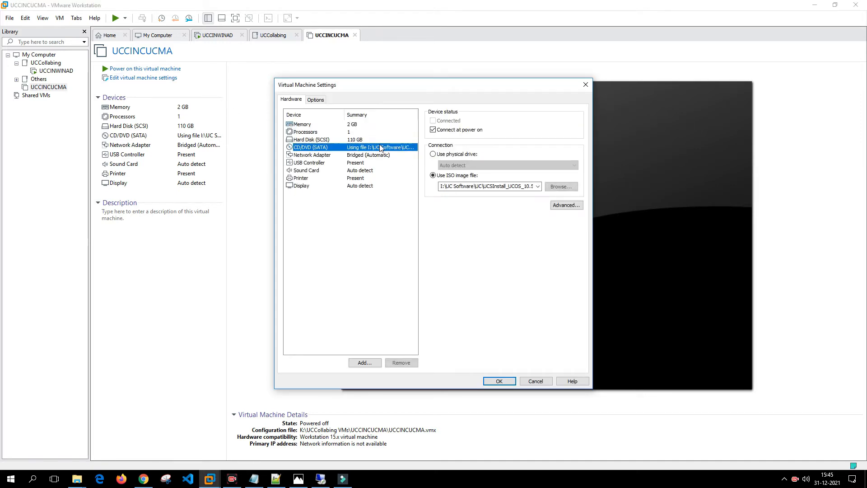
pyautogui.click(536, 186)
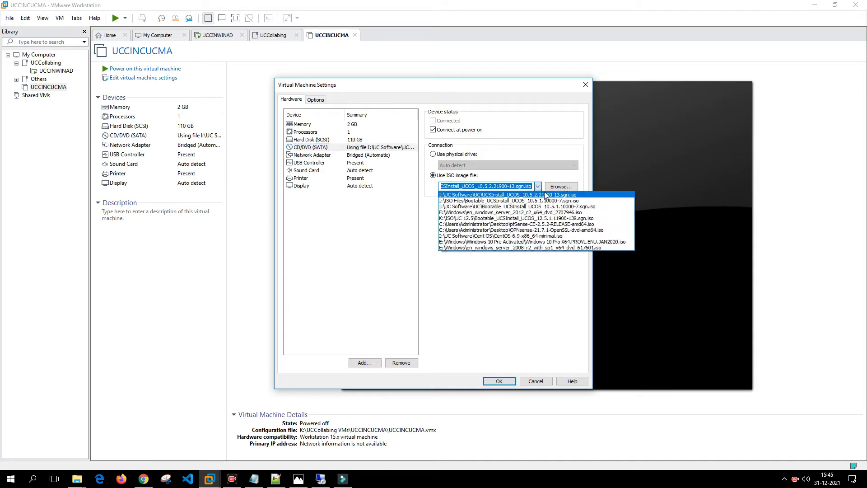
pyautogui.click(509, 201)
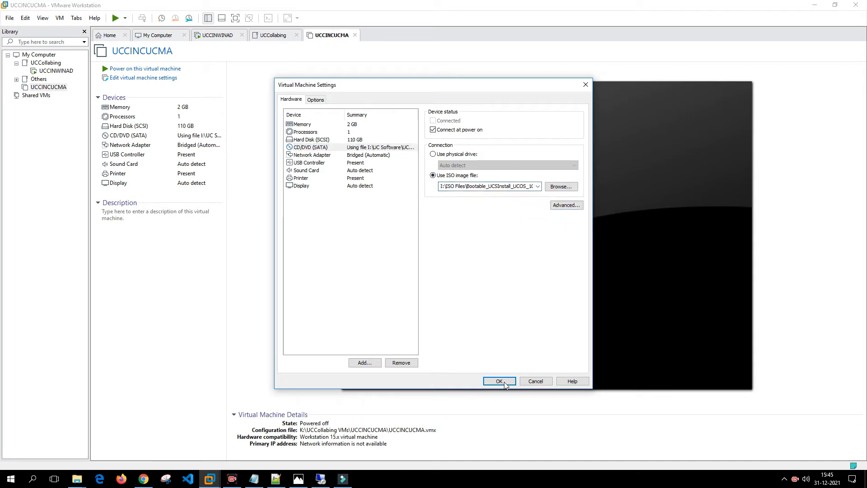
pyautogui.click(499, 381)
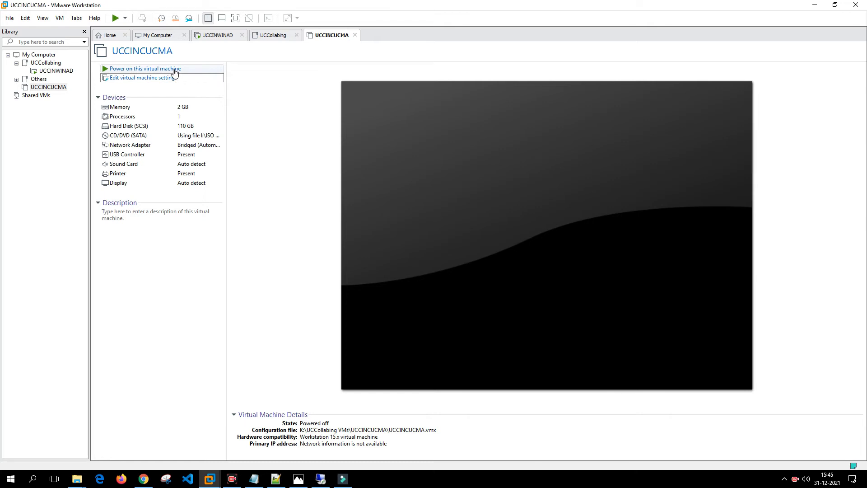
# Power on UCCINCUCMA from the ISO and dismiss the Unsupported Hardware warning
pyautogui.click(143, 67)
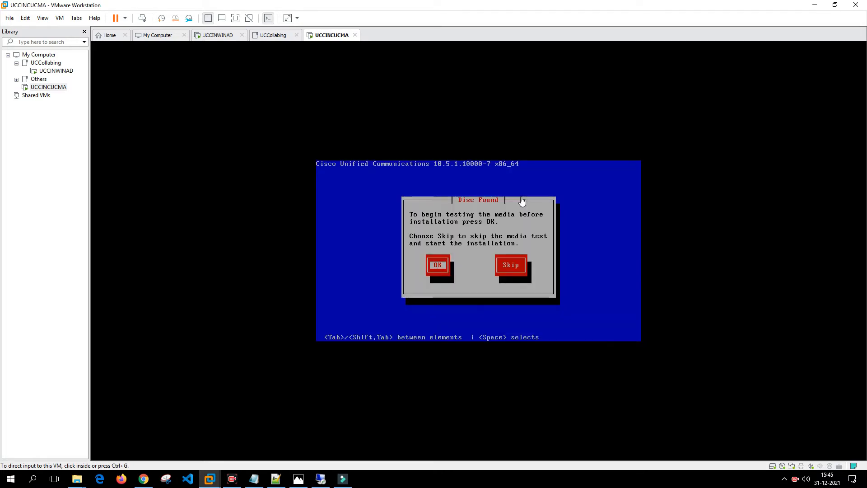
pyautogui.moveTo(473, 189)
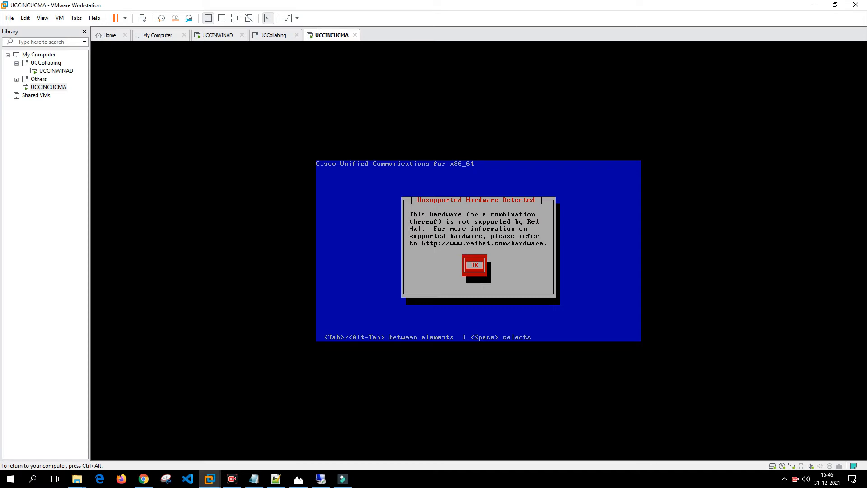
pyautogui.click(473, 265)
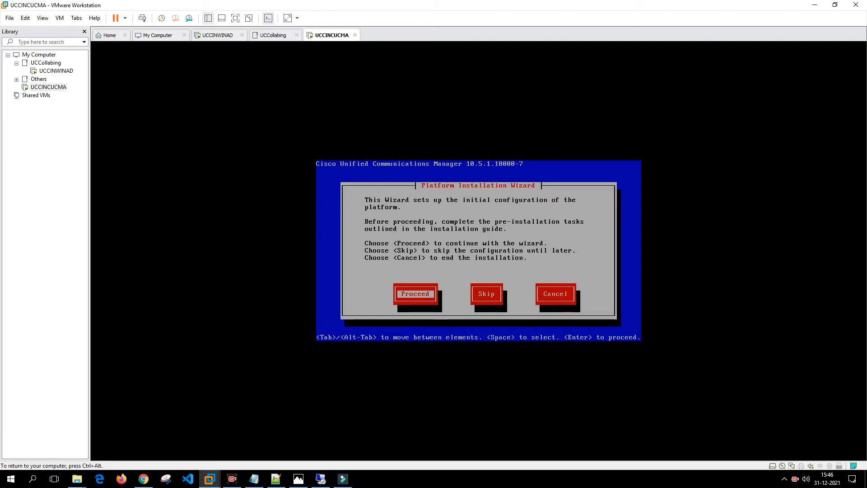
# Proceed through the wizard, declining the upgrade patch and continuing with Basic Install
pyautogui.click(415, 294)
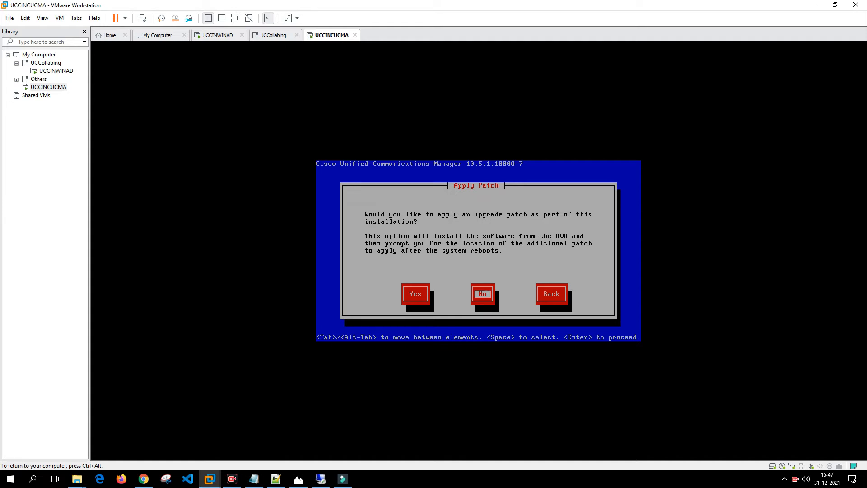
pyautogui.click(482, 293)
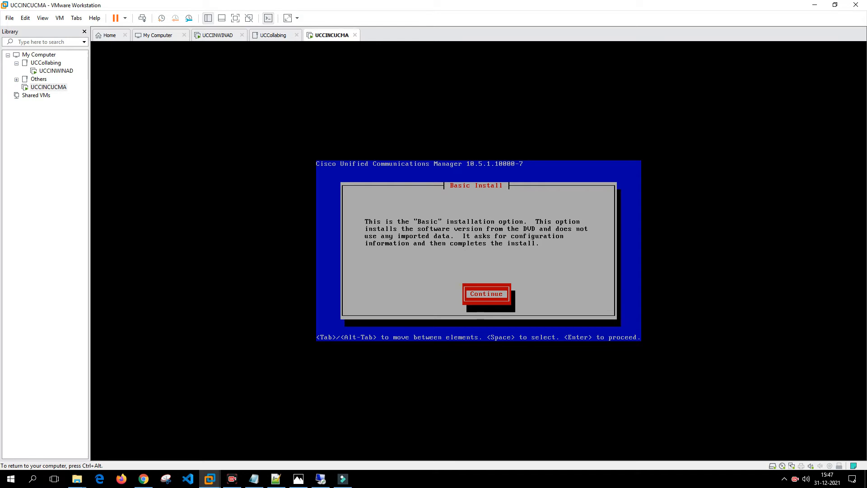
pyautogui.click(486, 292)
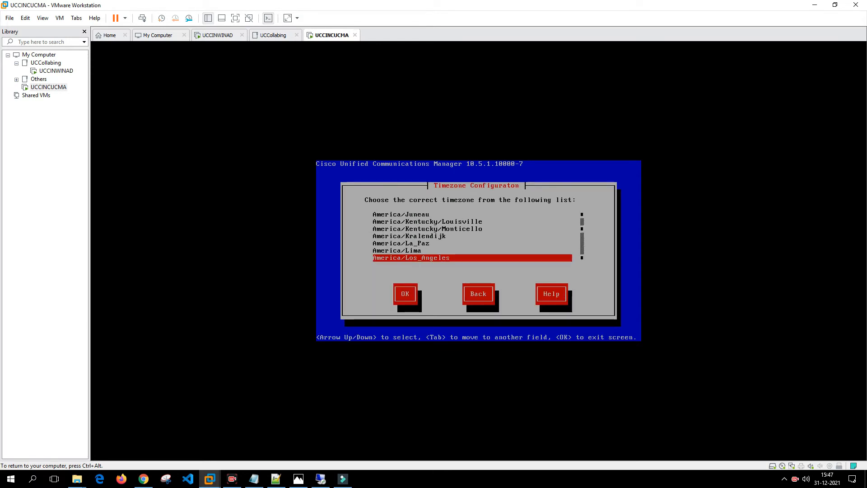
# Select Asia/Kolkata in the Timezone Configuration list and confirm it
pyautogui.scroll(-3)
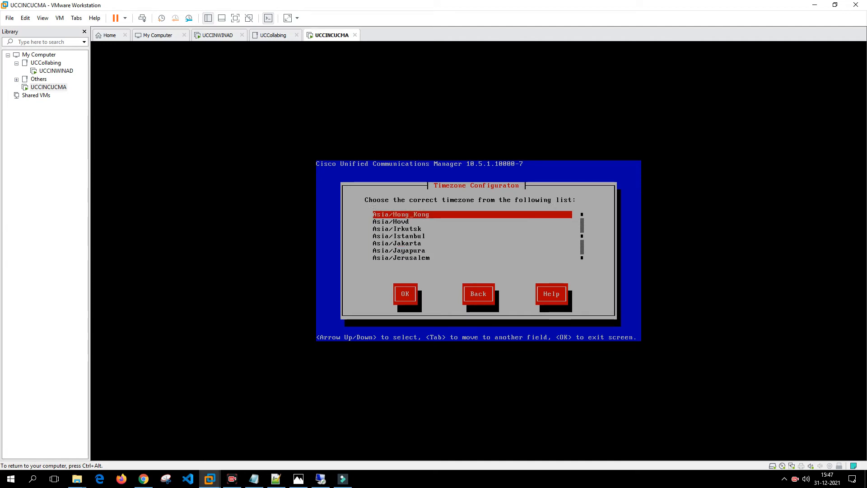
pyautogui.press('Down')
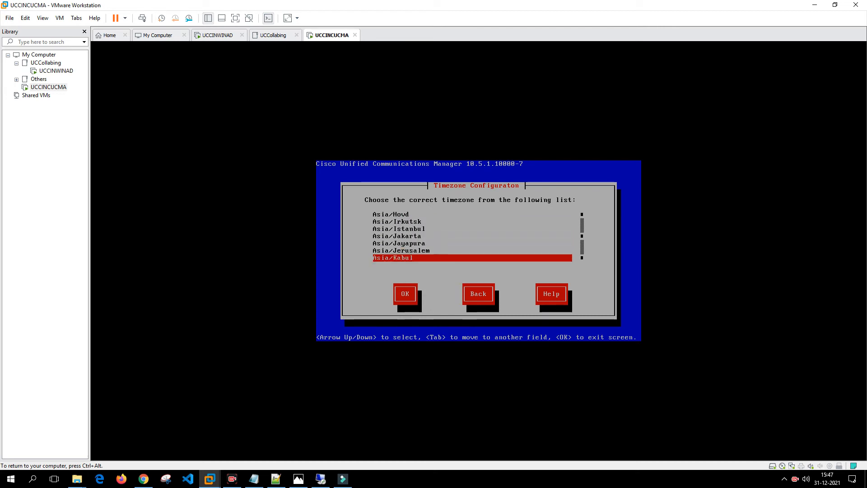
pyautogui.press('Down')
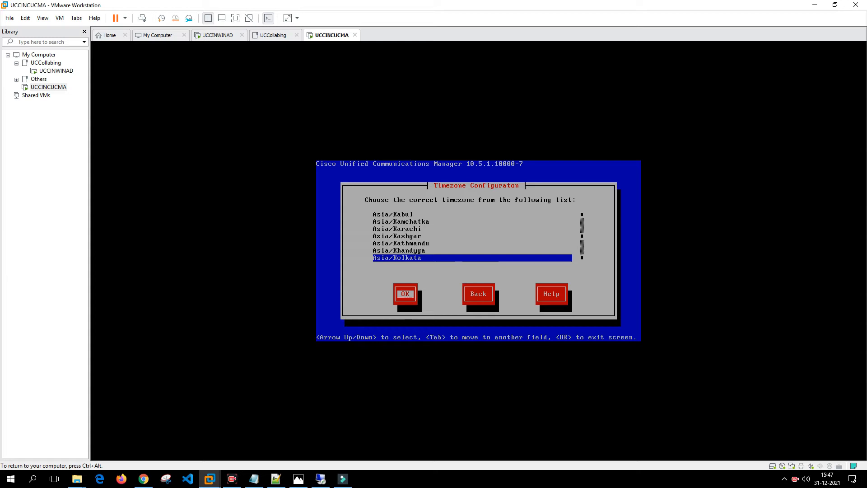
pyautogui.click(404, 292)
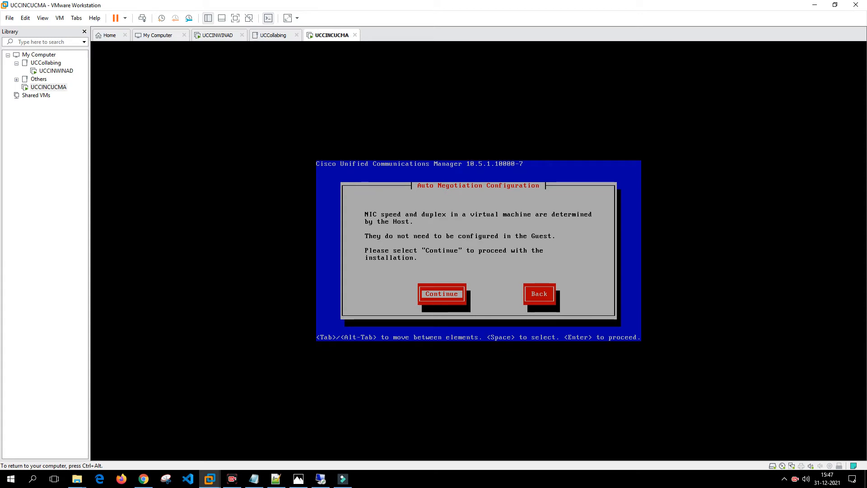
# Continue past NIC auto negotiation and choose not to use DHCP
pyautogui.click(441, 293)
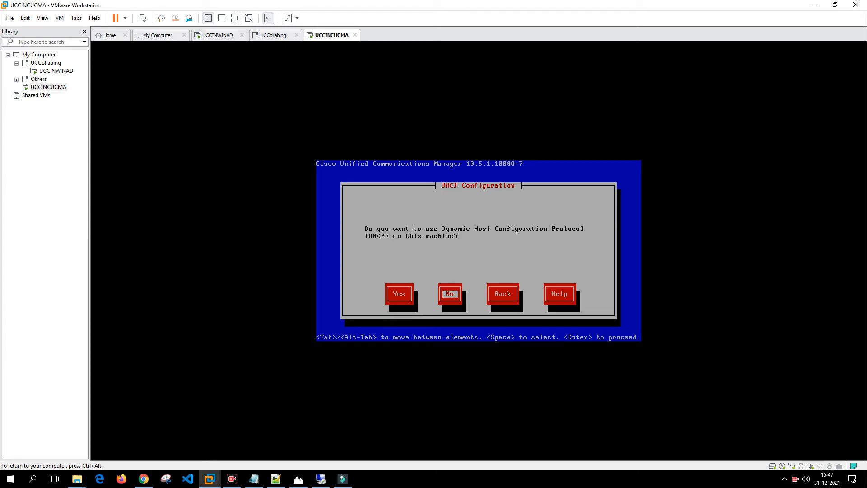
pyautogui.click(450, 293)
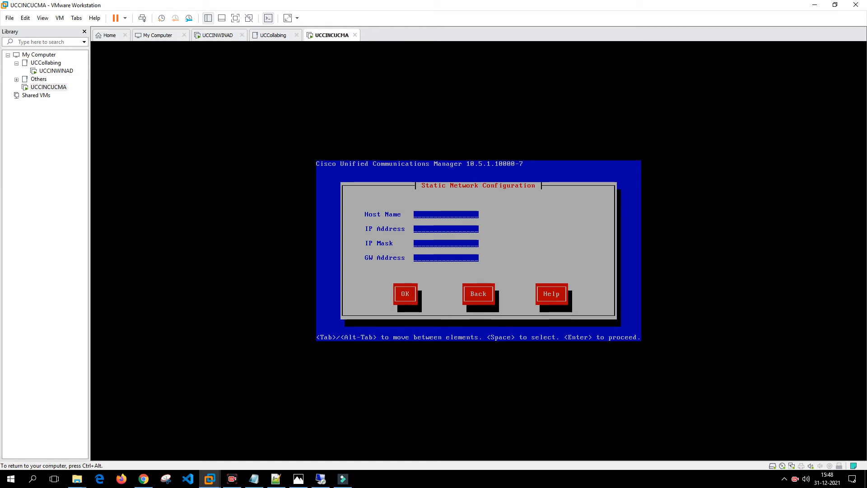
# Enter host uccincucma, IP 192.168.1.150, mask 255.255.255.0, gateway 192.168.1.1, then check the lab IP plan in Photos
pyautogui.write('uccincucma')
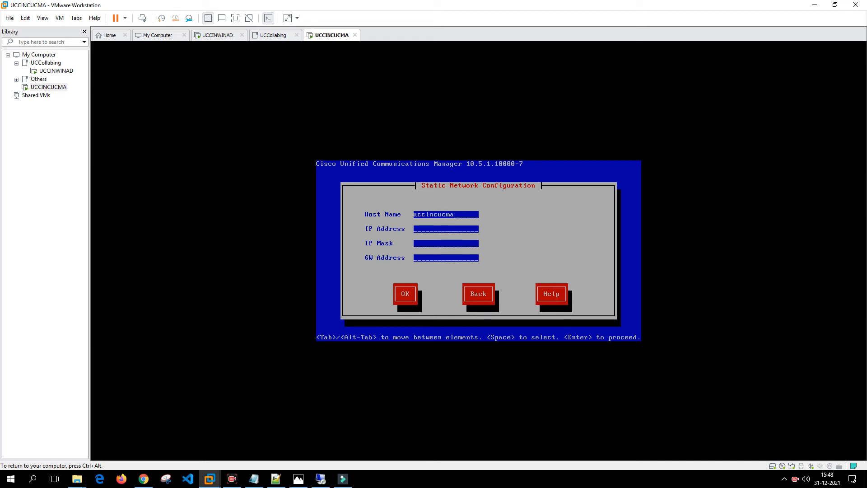
pyautogui.write('192.168.1.150')
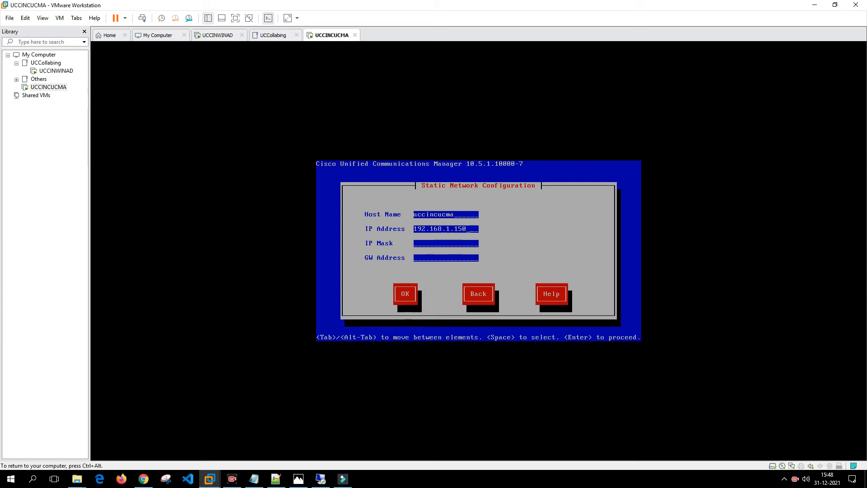
pyautogui.write('255.255.255.0')
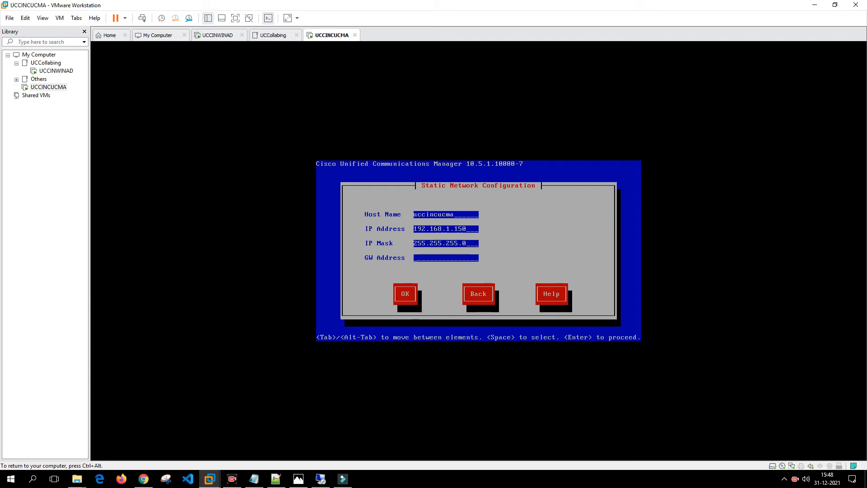
pyautogui.write('192.168.1.1')
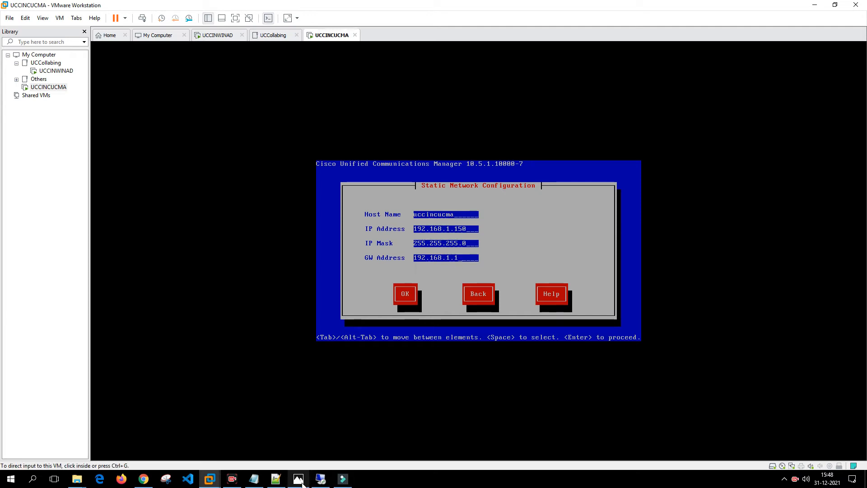
pyautogui.click(298, 478)
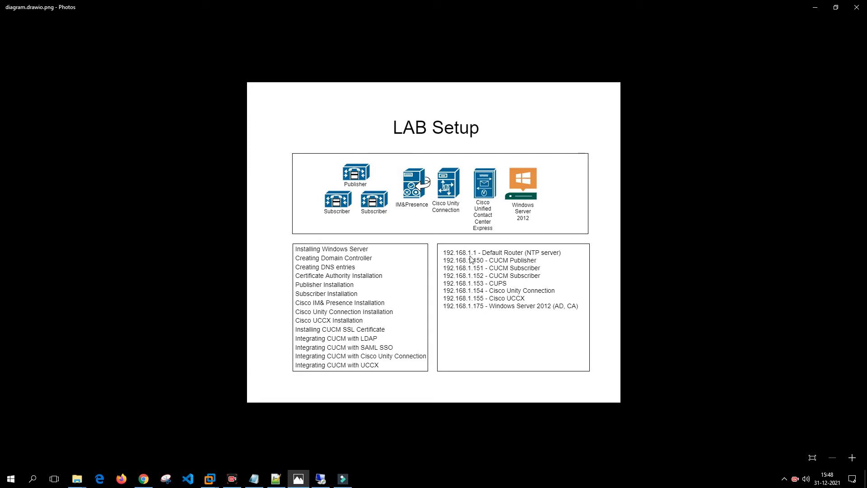
pyautogui.moveTo(455, 260)
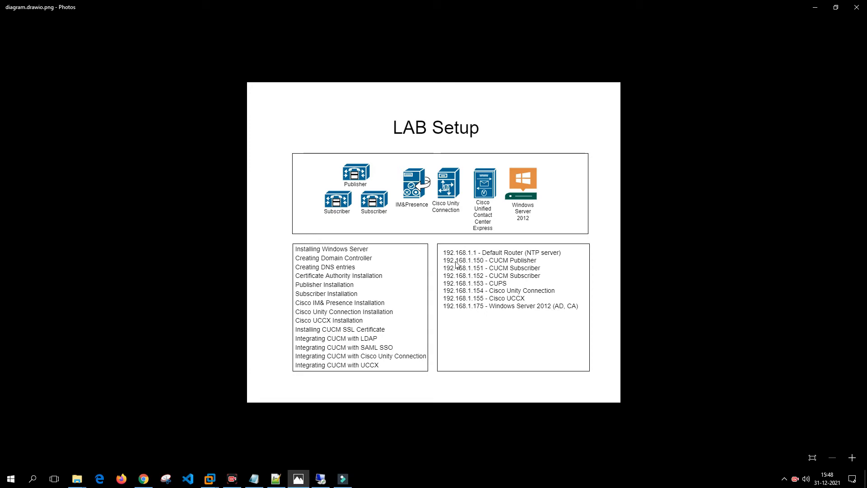
pyautogui.moveTo(486, 267)
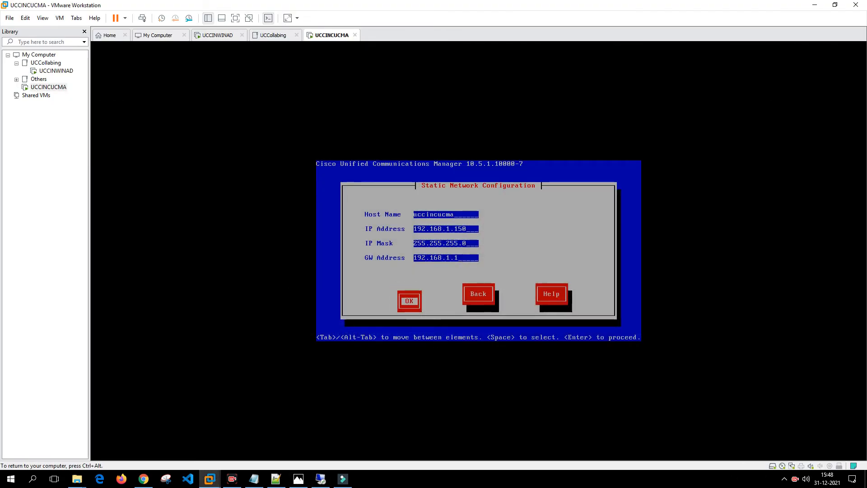
# Accept the static network settings and enable the DNS client with primary DNS 192.168.1.175 and domain uccollabing.com
pyautogui.click(408, 300)
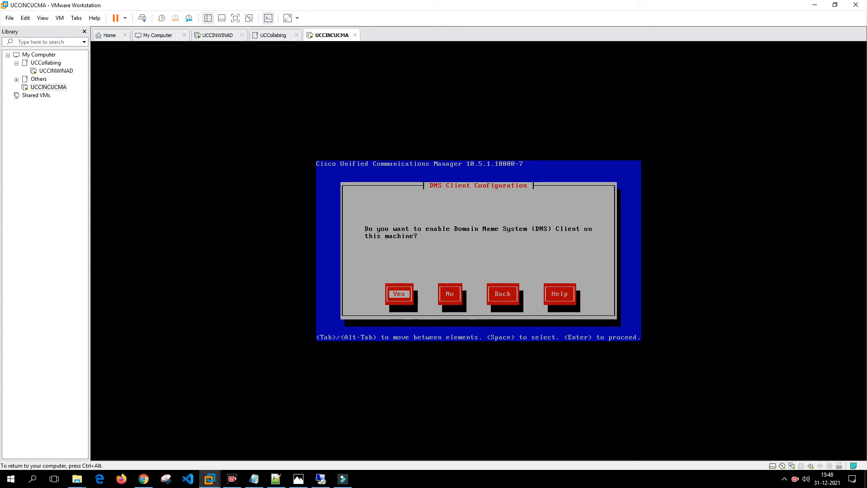
pyautogui.click(398, 294)
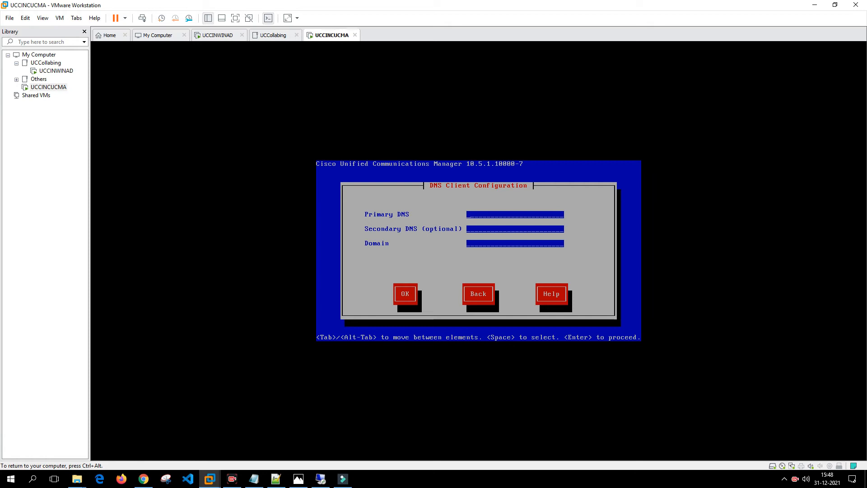
pyautogui.write('192.1')
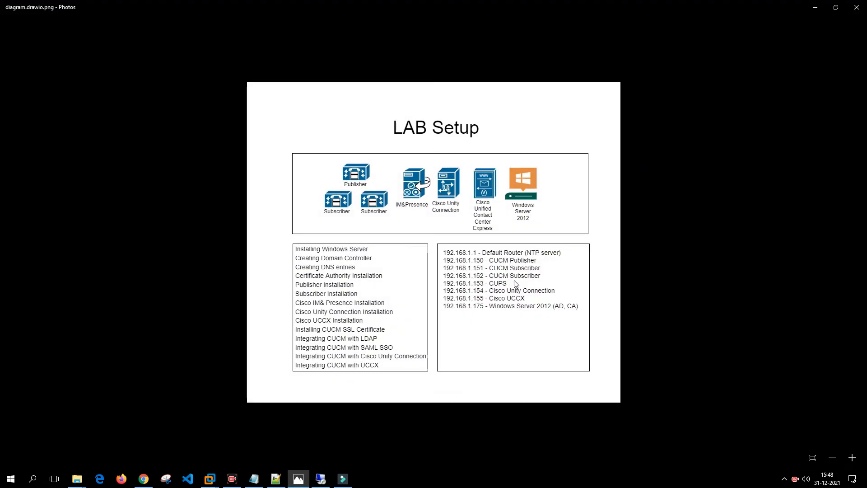
pyautogui.moveTo(457, 314)
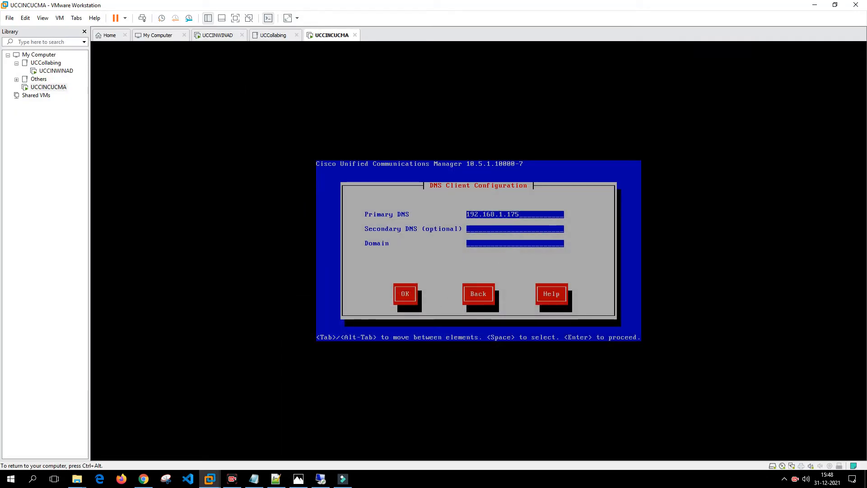
pyautogui.write('uccollabing.com')
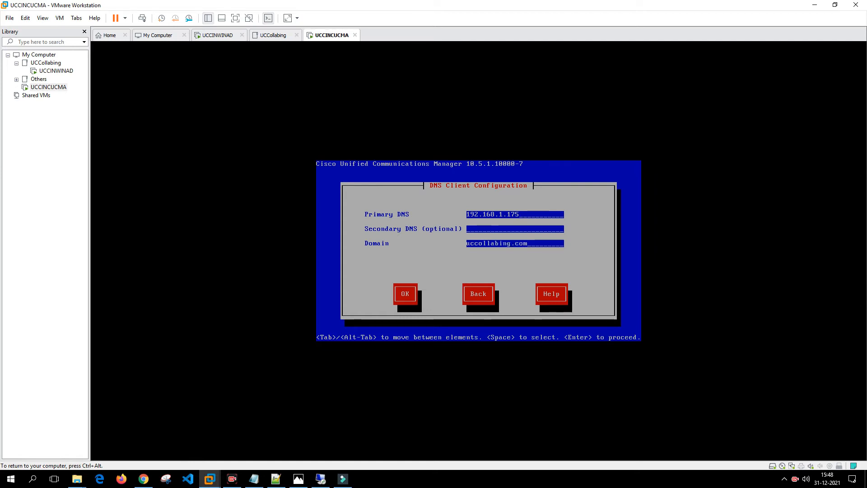
pyautogui.click(405, 293)
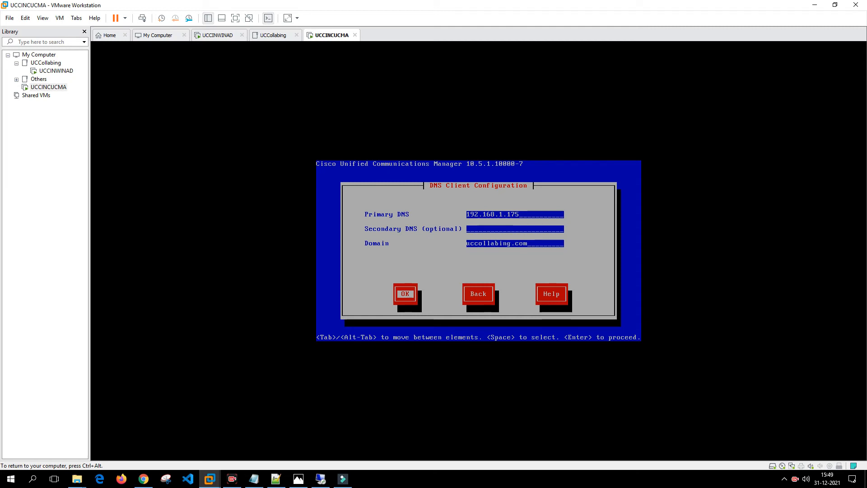
pyautogui.click(405, 293)
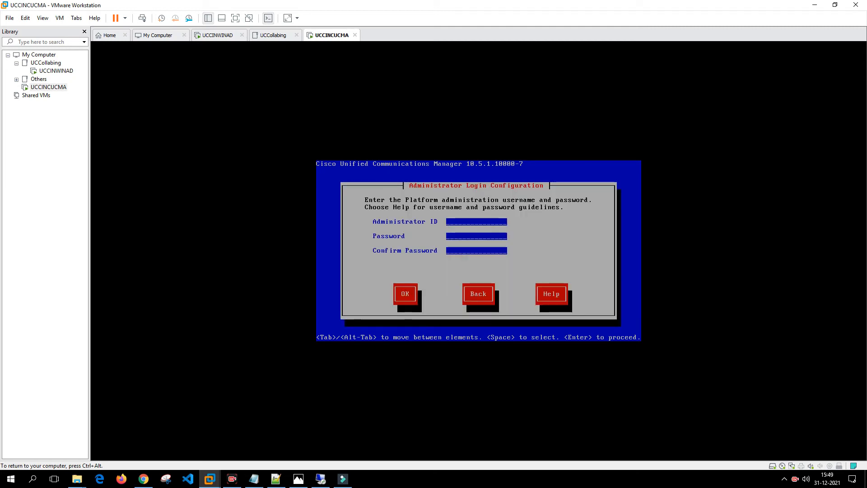
# Enter Administrator as the platform administrator ID with a confirmed password and submit
pyautogui.write('Administrator')
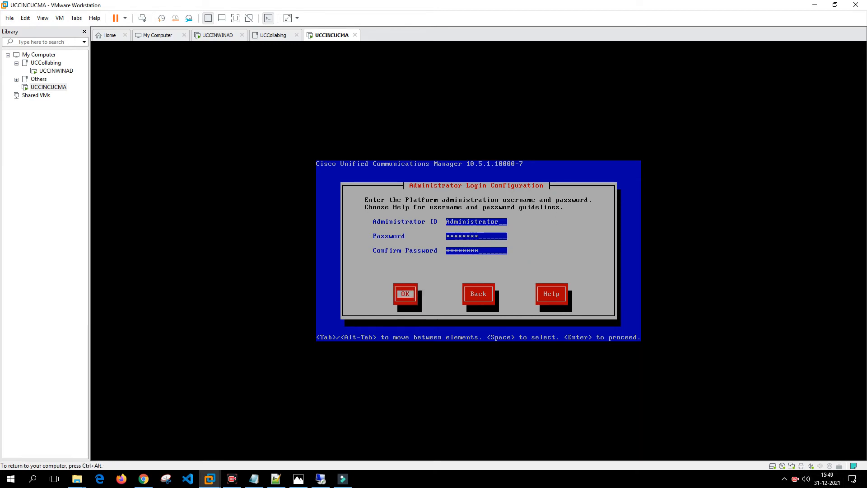
pyautogui.click(404, 292)
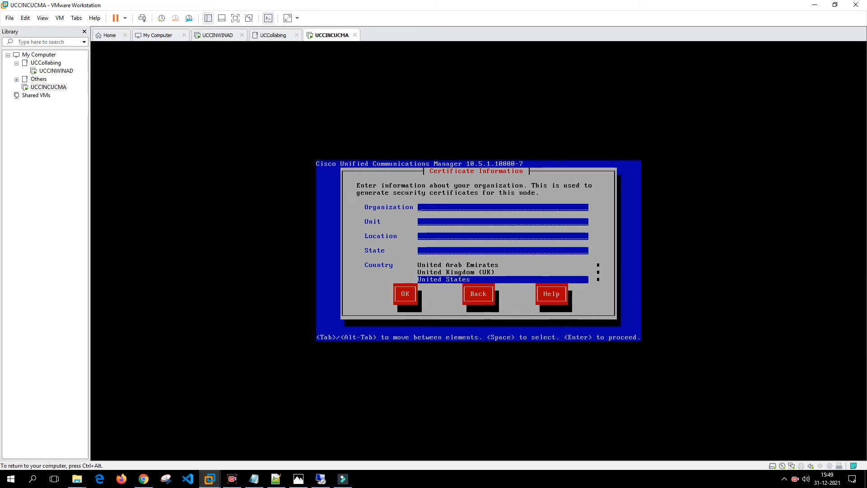
# Submit certificate details: organization UC Collabing, unit IT, location BLR, state KA, country India
pyautogui.write('UC Collabing')
pyautogui.write('IT')
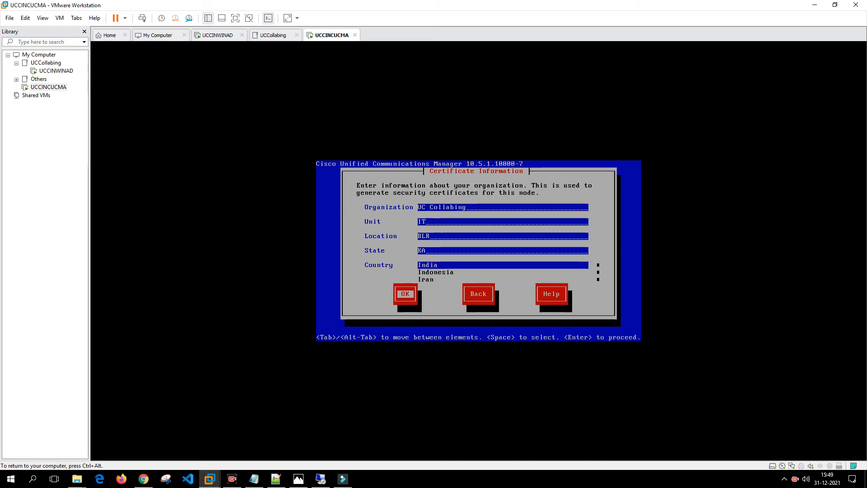
pyautogui.click(404, 293)
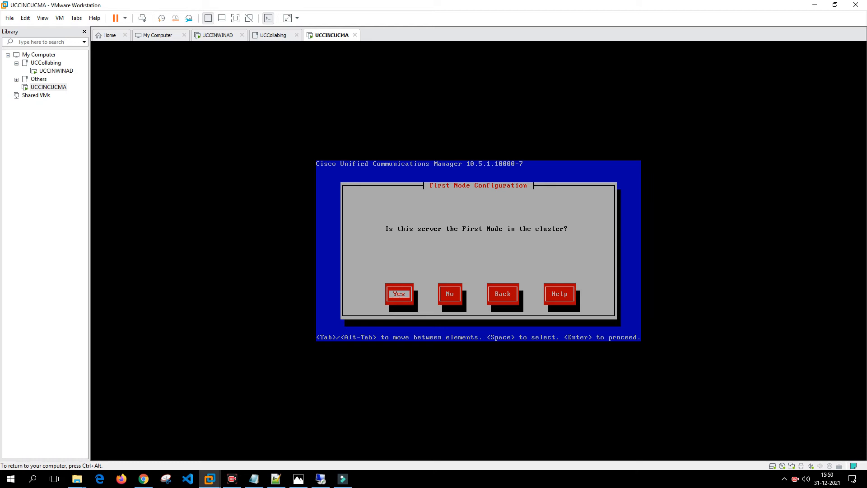
# Declare this server the cluster's first node and confirm NTP server 1 as 192.168.1.1 from the lab plan
pyautogui.click(398, 293)
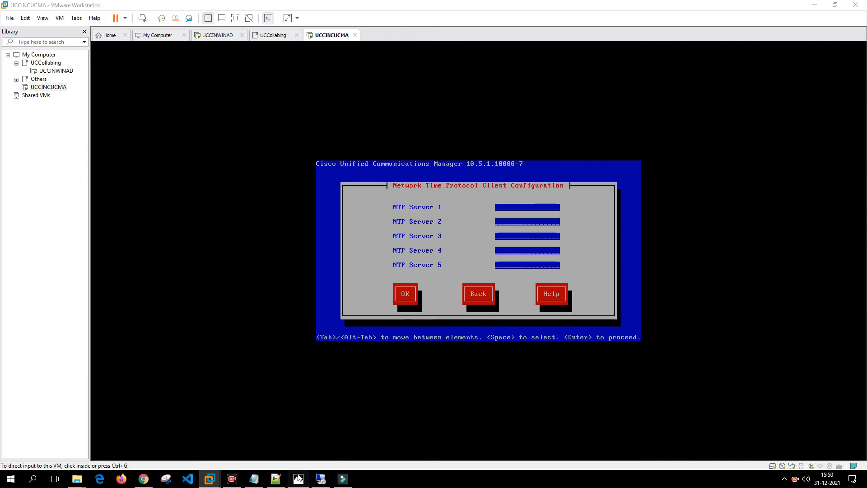
pyautogui.click(298, 479)
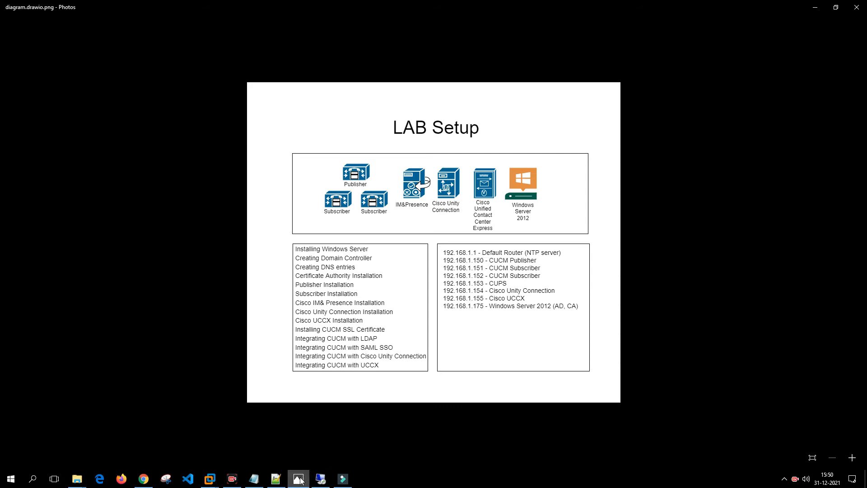
pyautogui.click(208, 478)
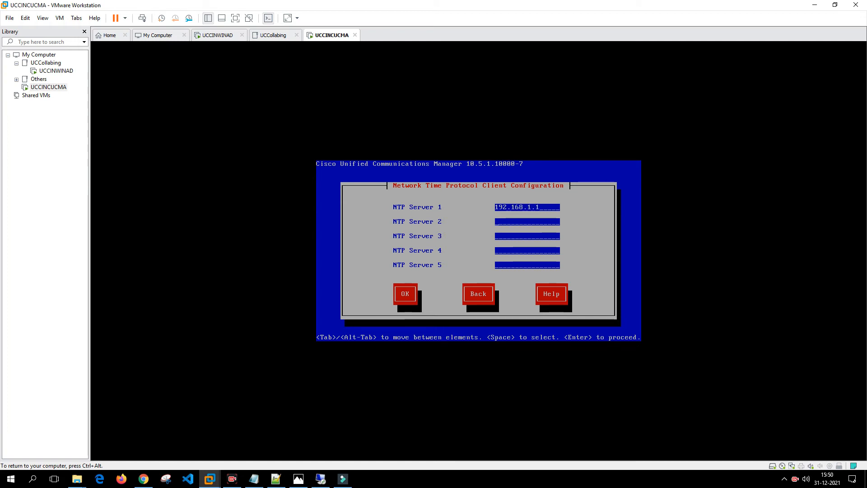
pyautogui.click(405, 294)
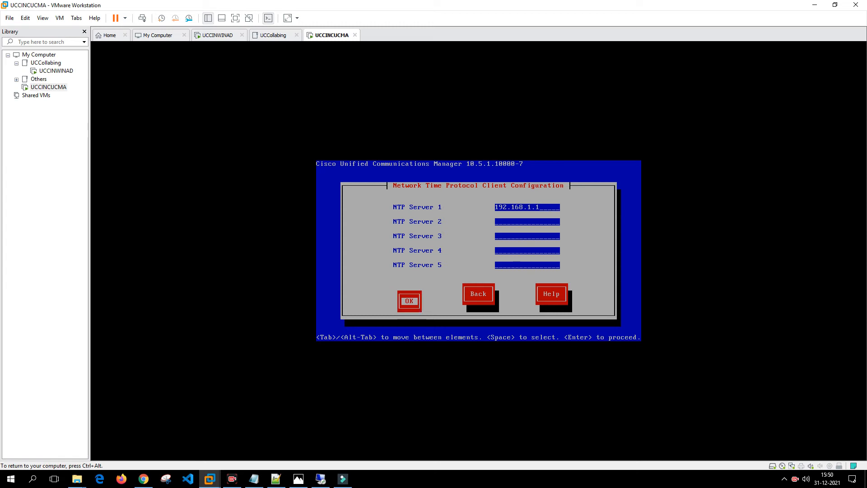
pyautogui.click(409, 300)
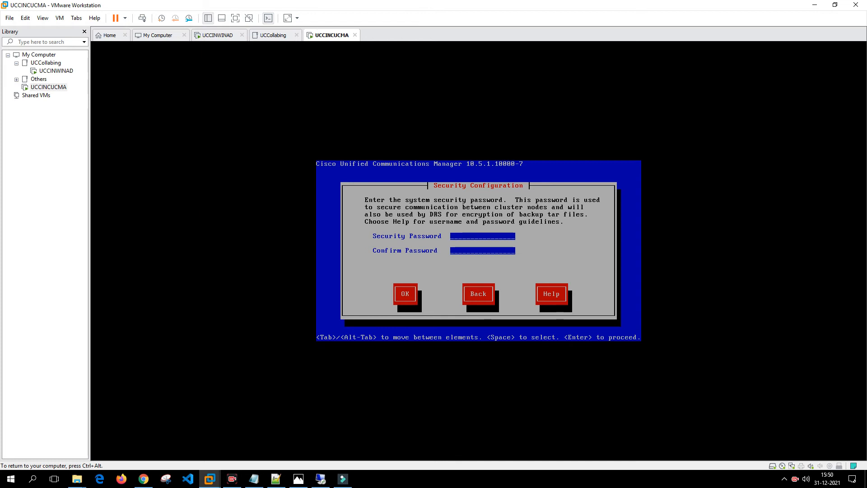
# Enter and confirm the cluster security password, reaching the Smart Call Home page
pyautogui.write('*')
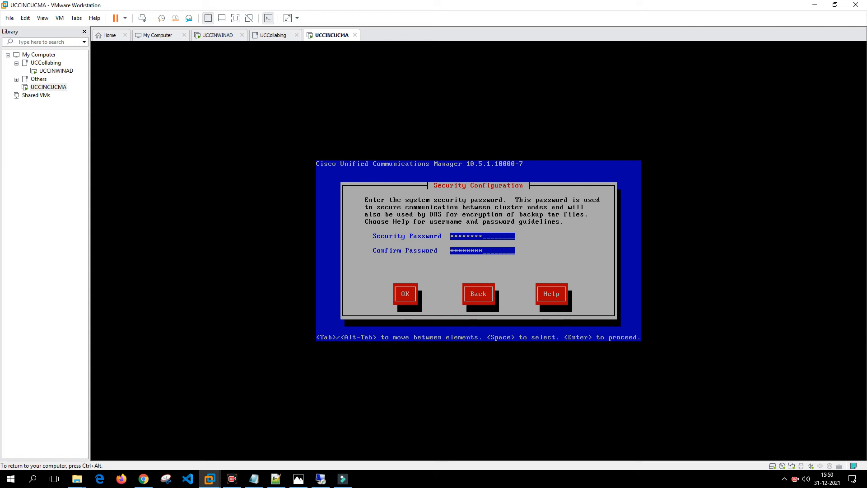
pyautogui.click(405, 292)
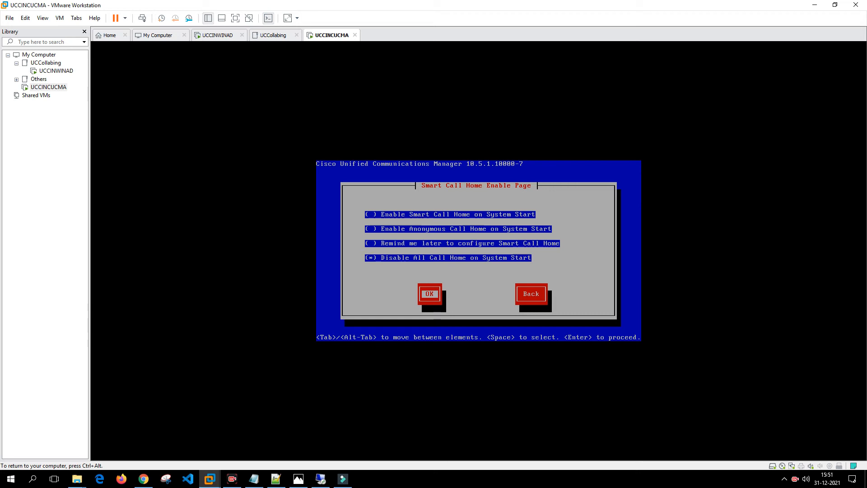
# Disable Call Home, then set application user Administrator with its password and continue the install
pyautogui.click(428, 294)
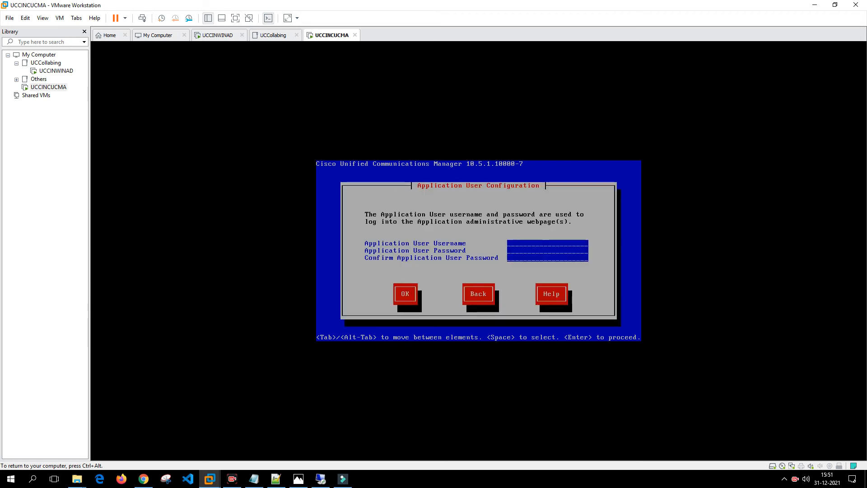
pyautogui.write('Adm')
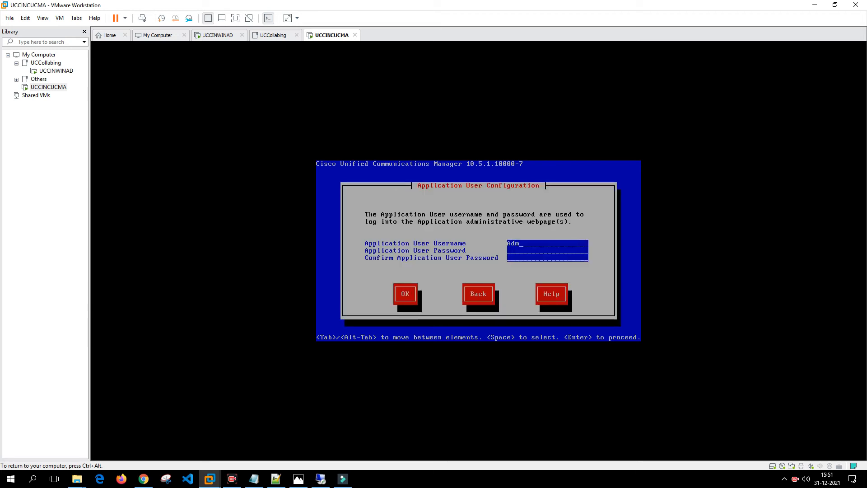
pyautogui.write('inistrator')
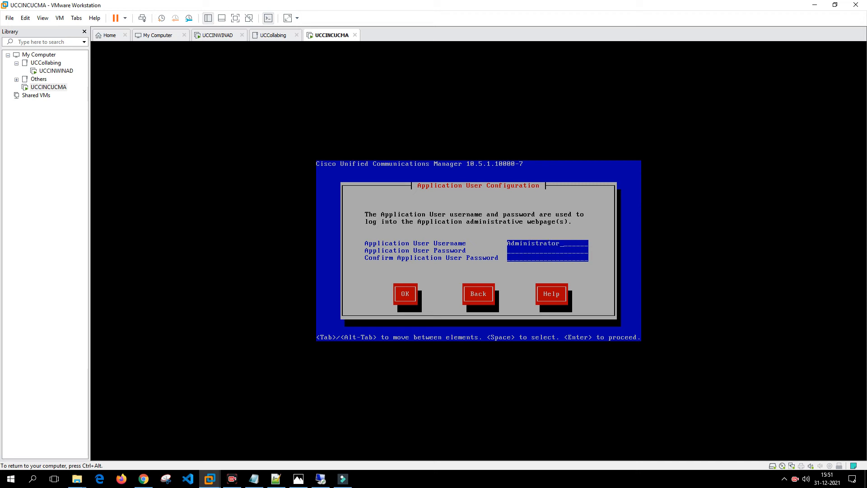
pyautogui.write('*****')
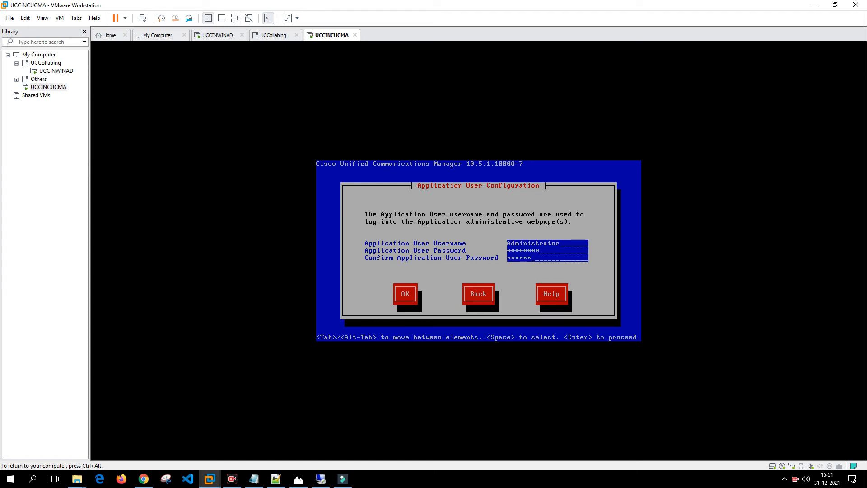
pyautogui.click(405, 293)
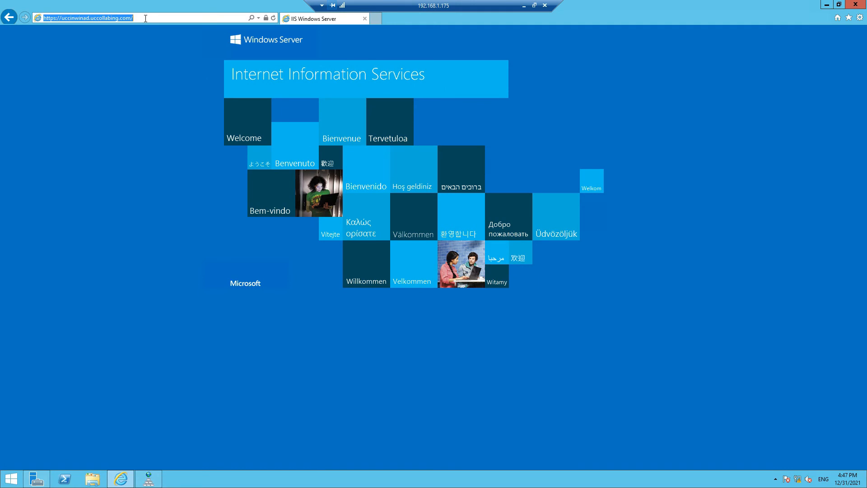
# Point Internet Explorer at uccincucma.uccollabing.com and accept the secure-connection warning
pyautogui.click(86, 18)
pyautogui.write('uccincucma')
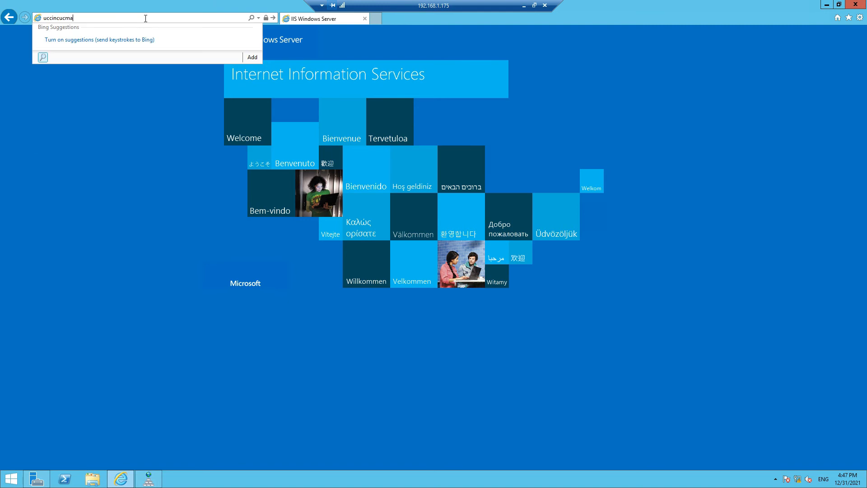
pyautogui.write('.uccollabi')
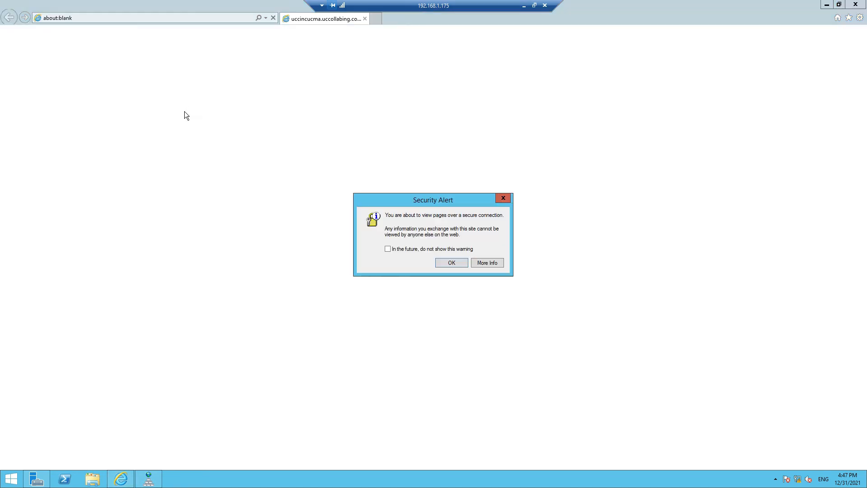
pyautogui.click(451, 263)
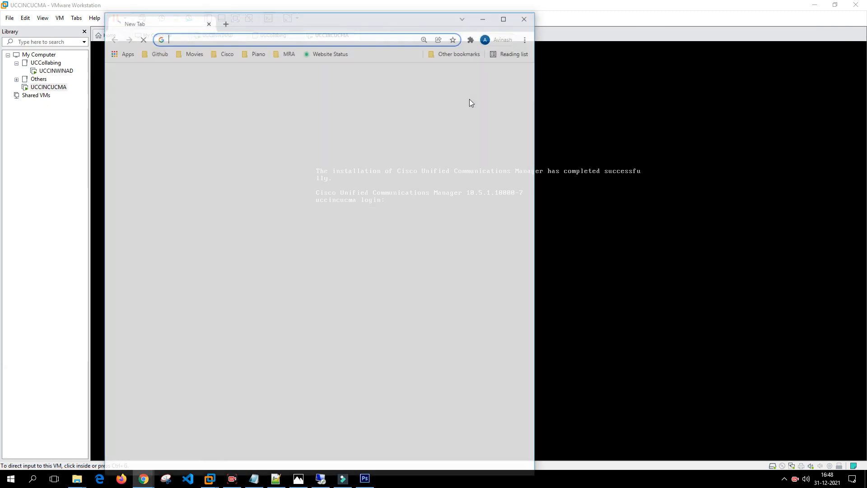
# Browse to 192.168.1.150, bypass the certificate warning and log into CM Administration as Administrator
pyautogui.write('192.168.1.1')
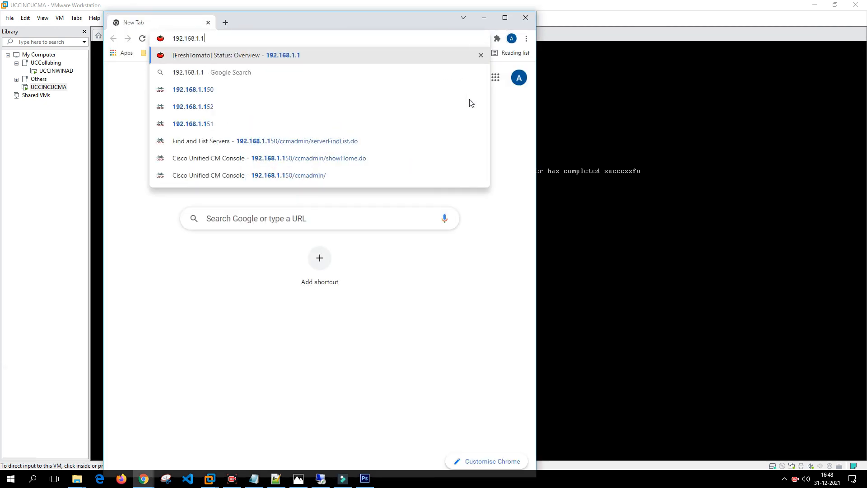
pyautogui.click(193, 89)
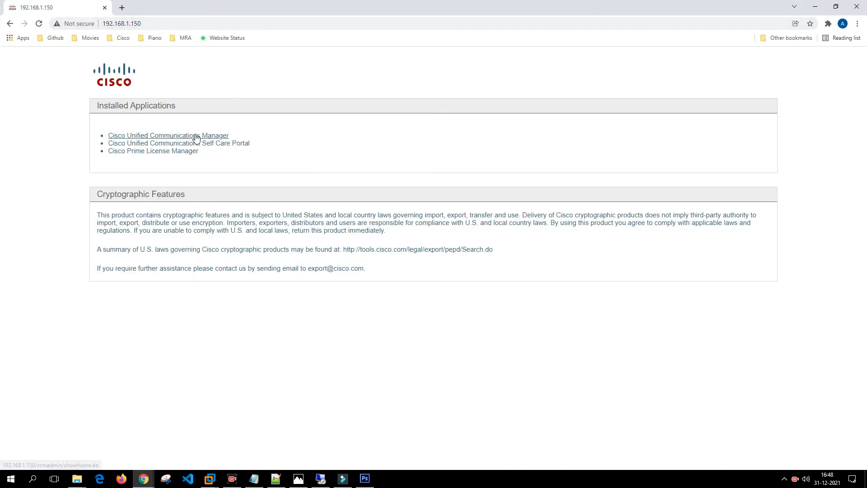
pyautogui.click(168, 135)
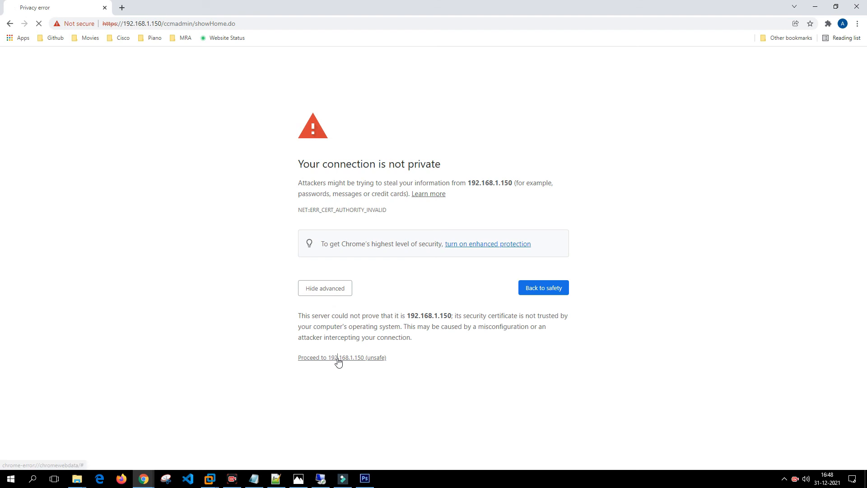
pyautogui.click(337, 357)
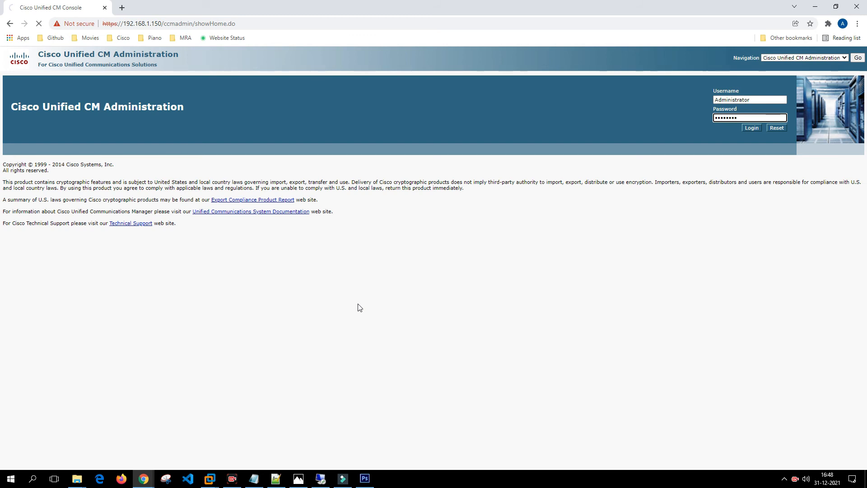
pyautogui.click(751, 127)
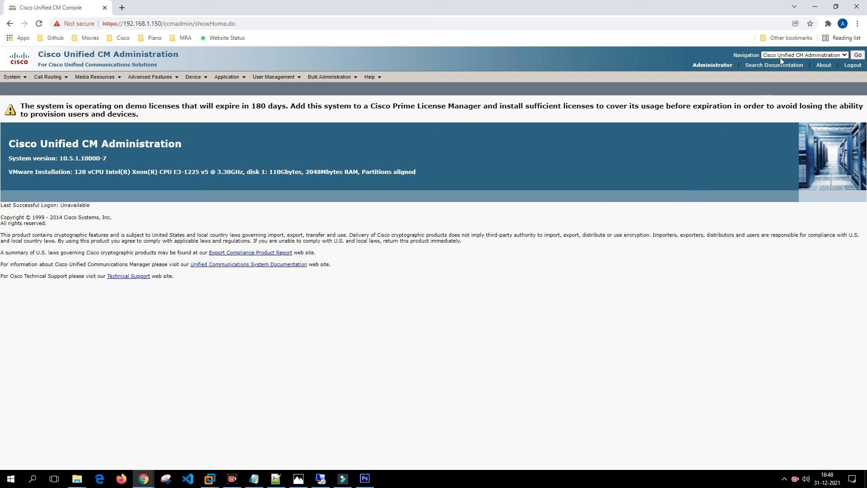
# Switch to Cisco Unified Serviceability and open Tools > Service Activation for the server
pyautogui.click(804, 54)
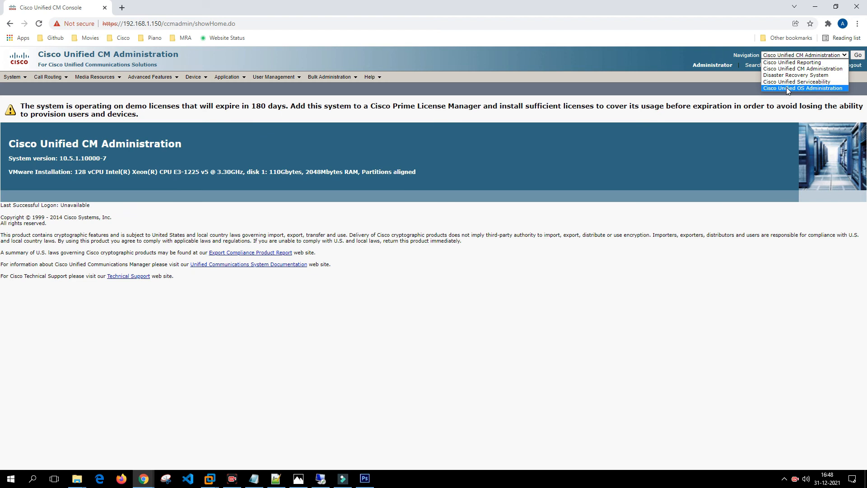
pyautogui.click(795, 81)
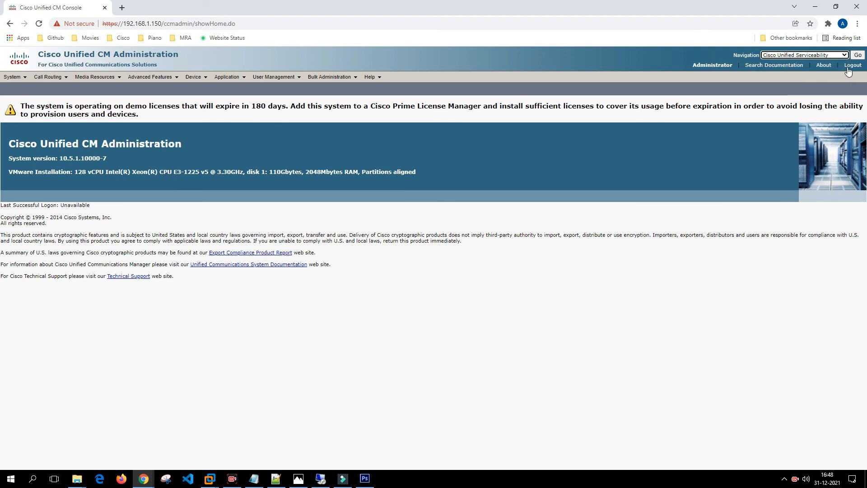
pyautogui.click(858, 54)
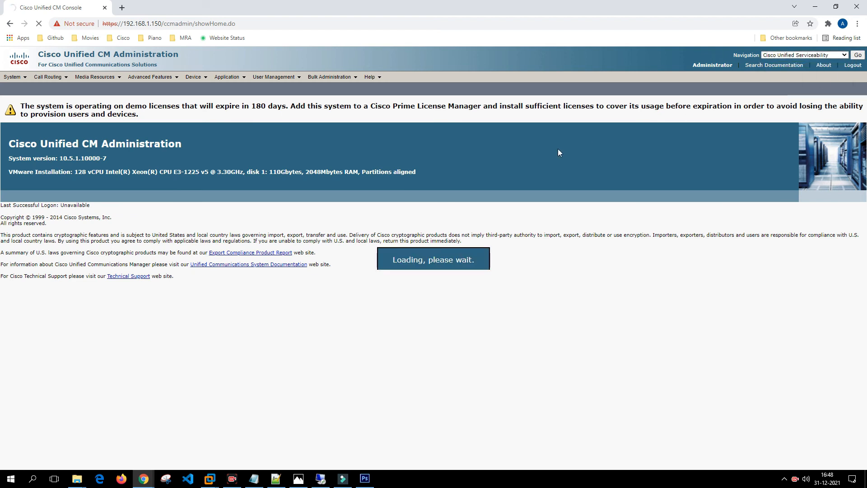
pyautogui.click(858, 55)
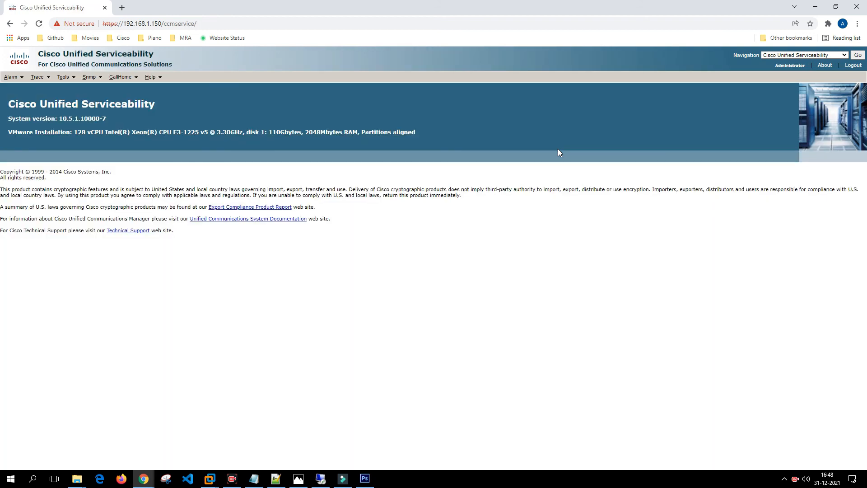
pyautogui.click(76, 90)
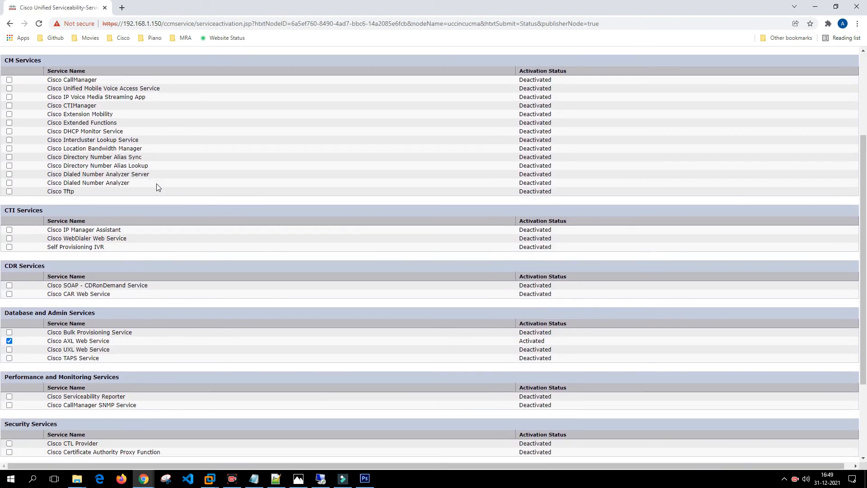
# Tick Check All Services on uccincucma and save the activation change
pyautogui.scroll(-3)
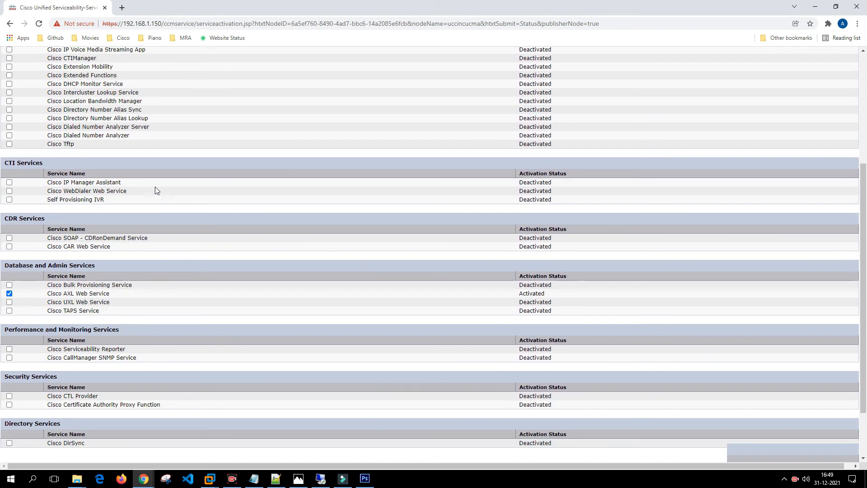
pyautogui.click(9, 150)
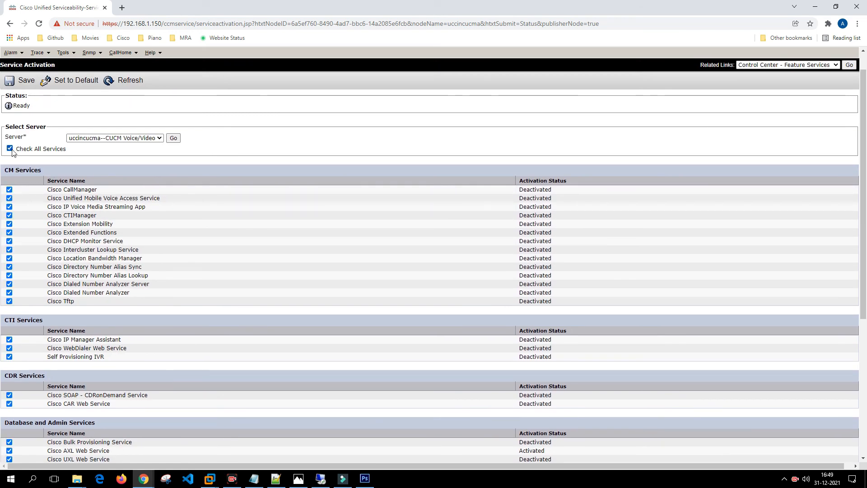
pyautogui.moveTo(63, 164)
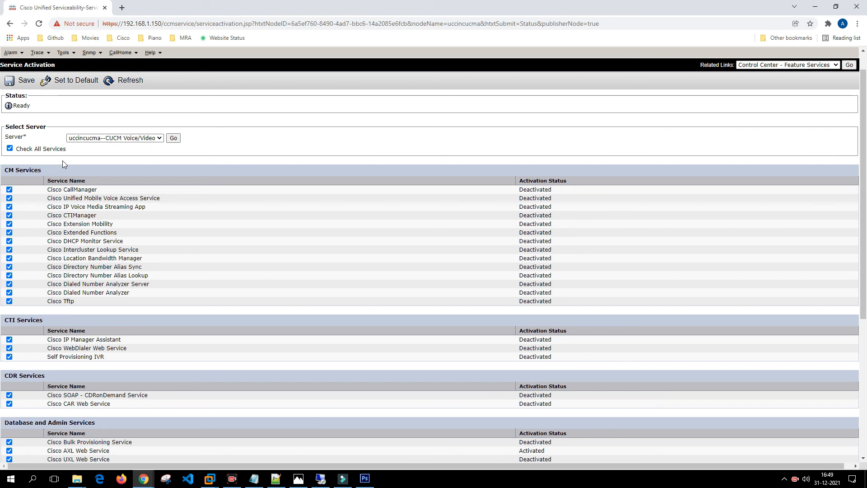
pyautogui.click(25, 80)
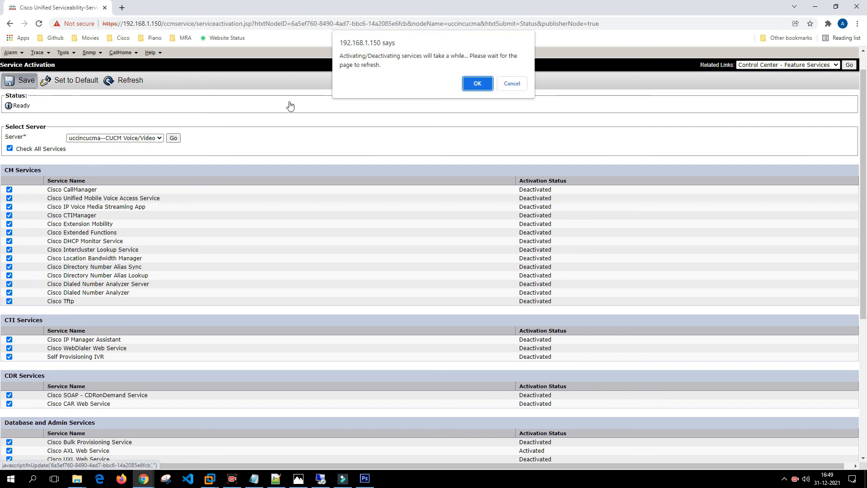
# Confirm the activation prompt and verify every service shows Activated after Update Operation Successful
pyautogui.click(477, 83)
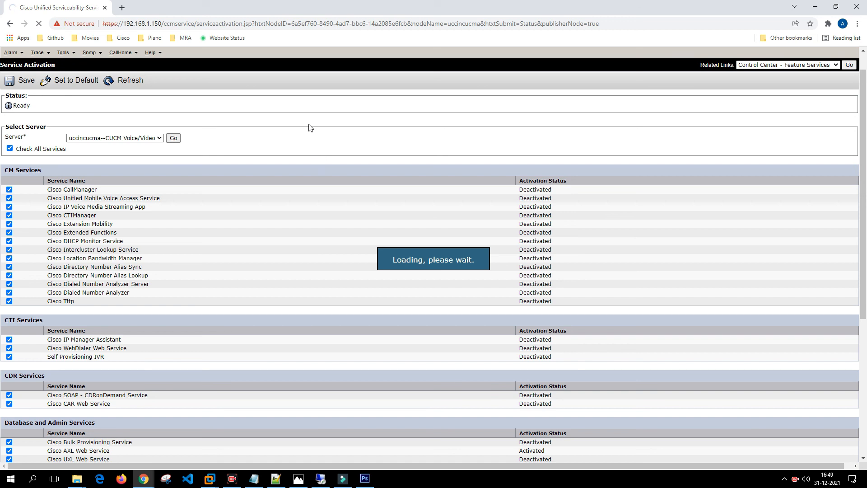
pyautogui.moveTo(723, 435)
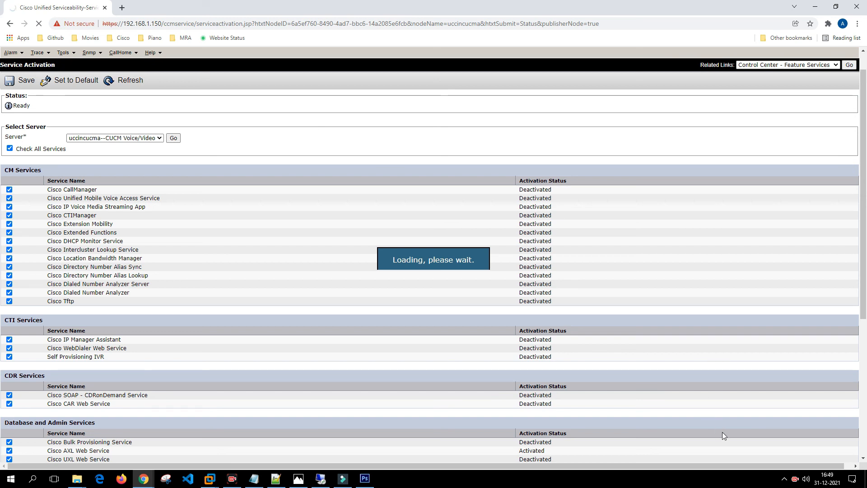
pyautogui.moveTo(738, 430)
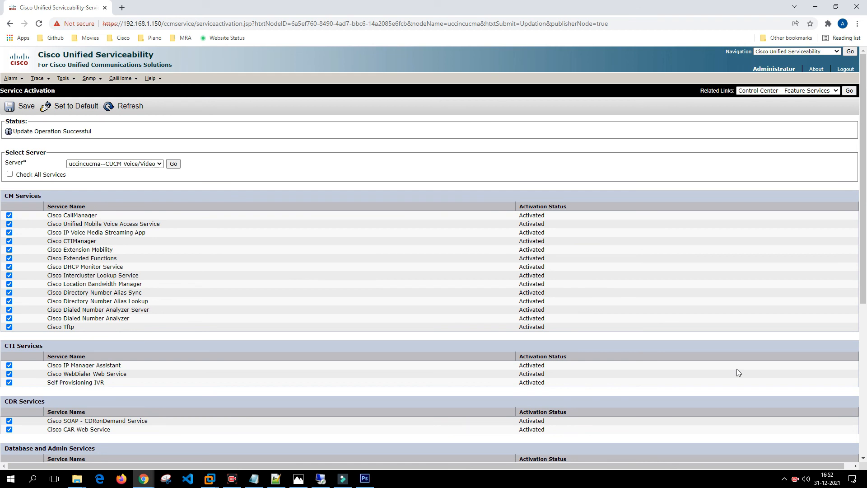
pyautogui.scroll(-3)
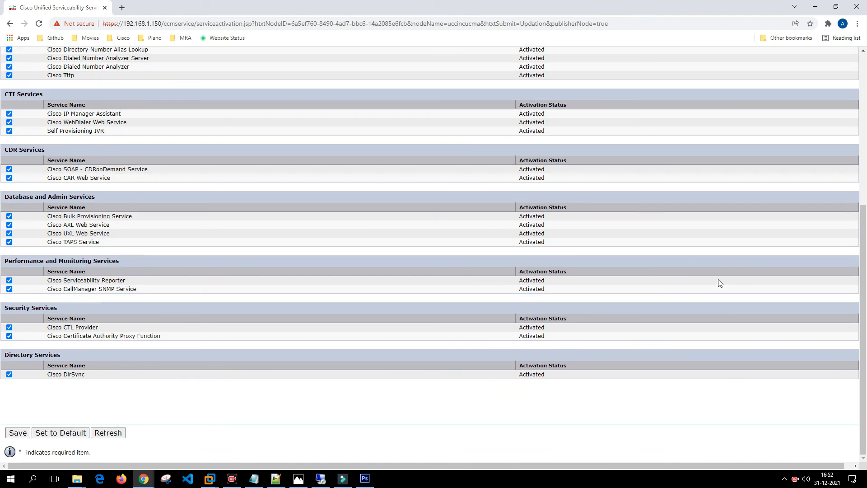